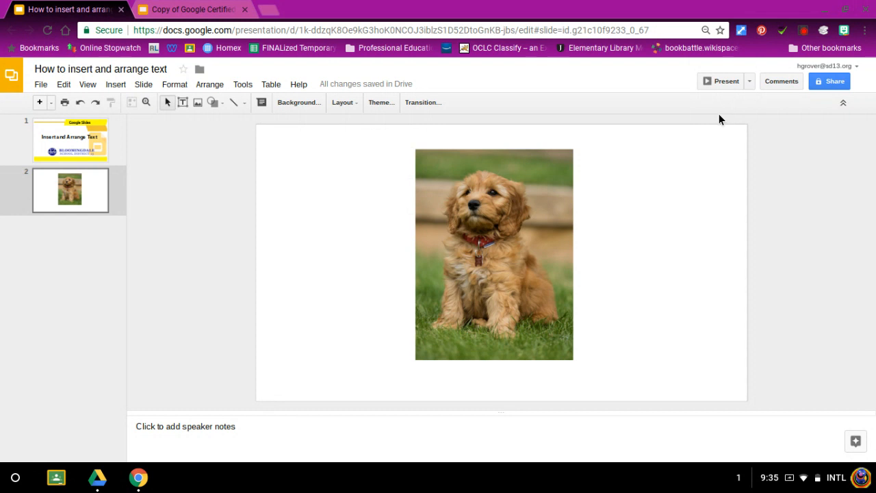
mouse_move(623, 135)
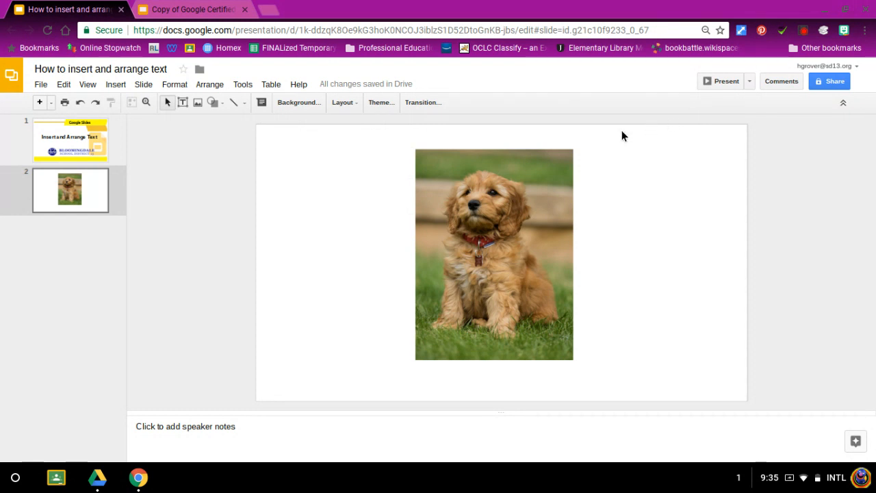
mouse_move(182, 101)
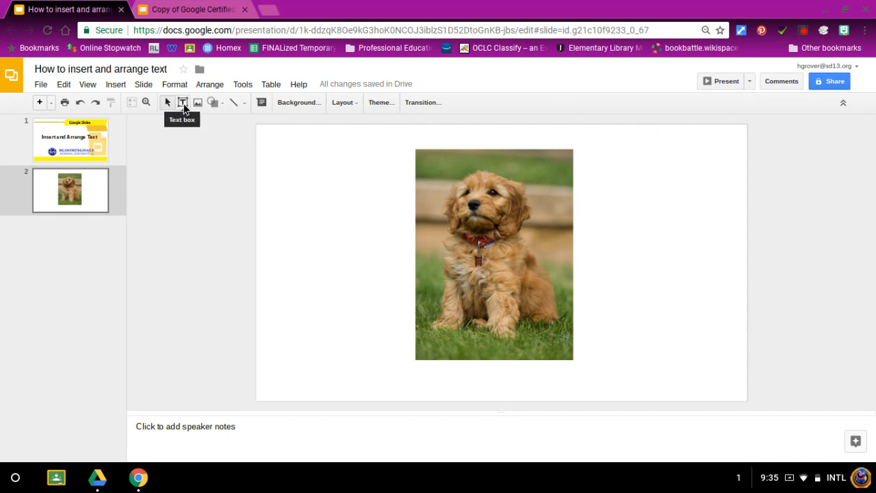
Add a text box left of the puppy photo reading 'Cute puppy!'
click(184, 102)
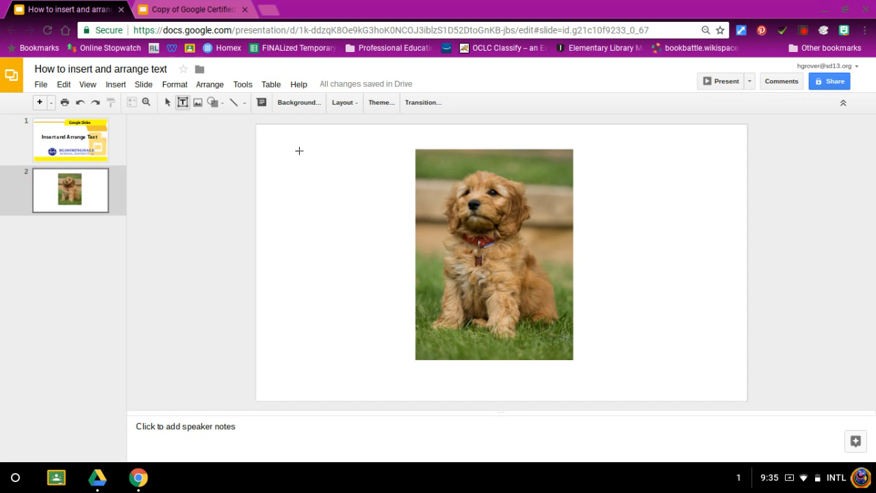
drag(299, 151, 353, 206)
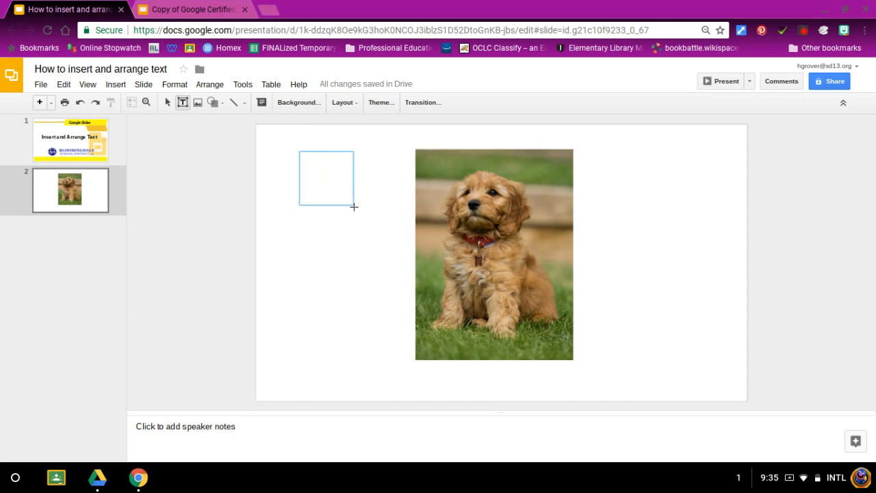
drag(354, 207, 408, 235)
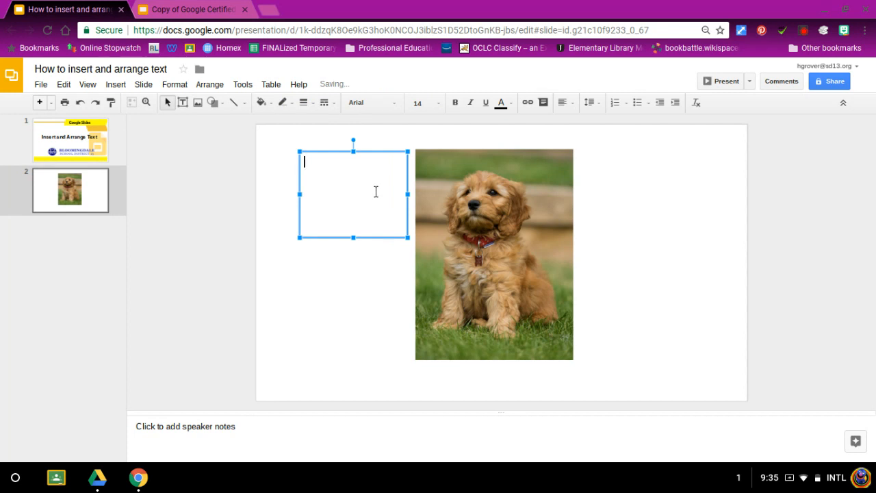
text(Cute pu)
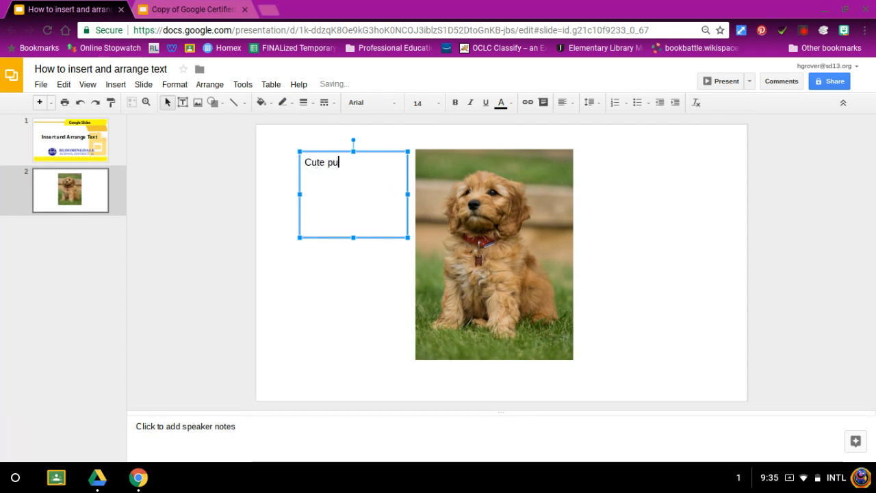
text(pp)
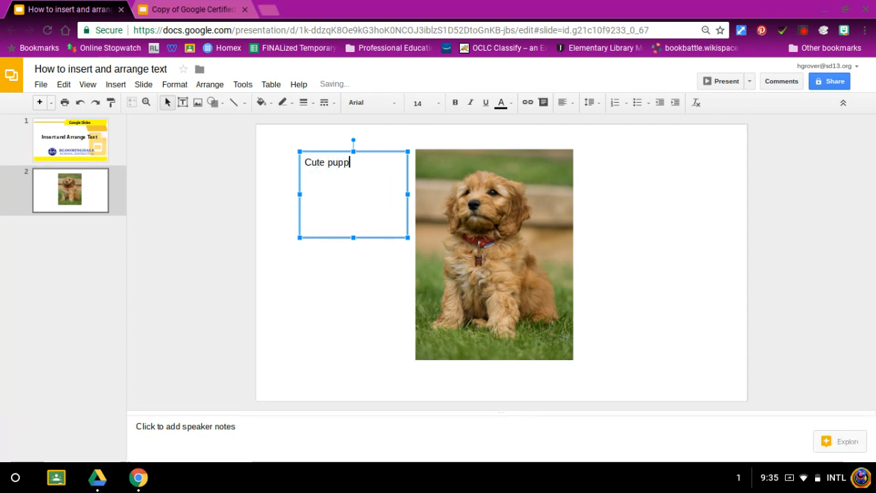
text(y!)
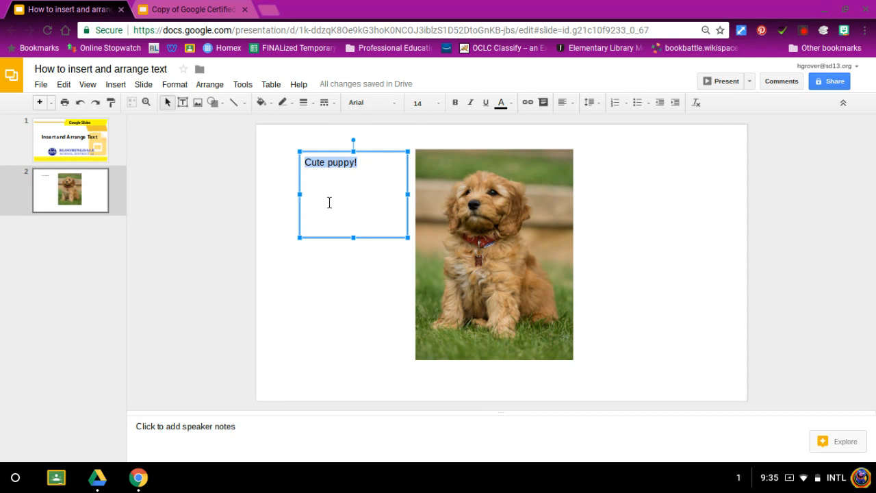
mouse_move(372, 102)
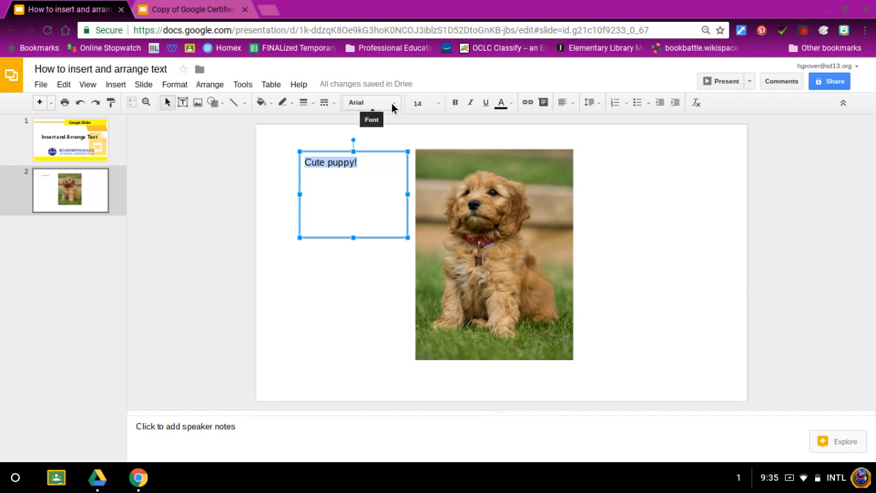
Style 'Cute puppy!' in a decorative font, size 30, bold and red
click(372, 101)
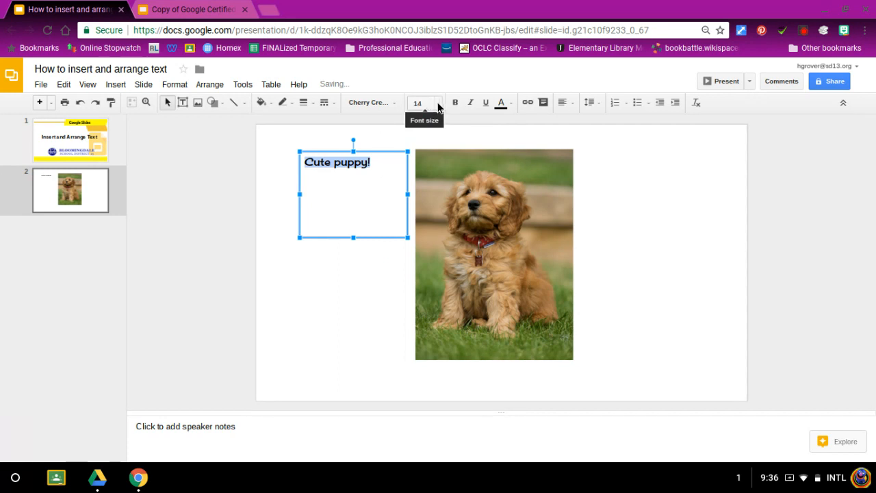
click(438, 103)
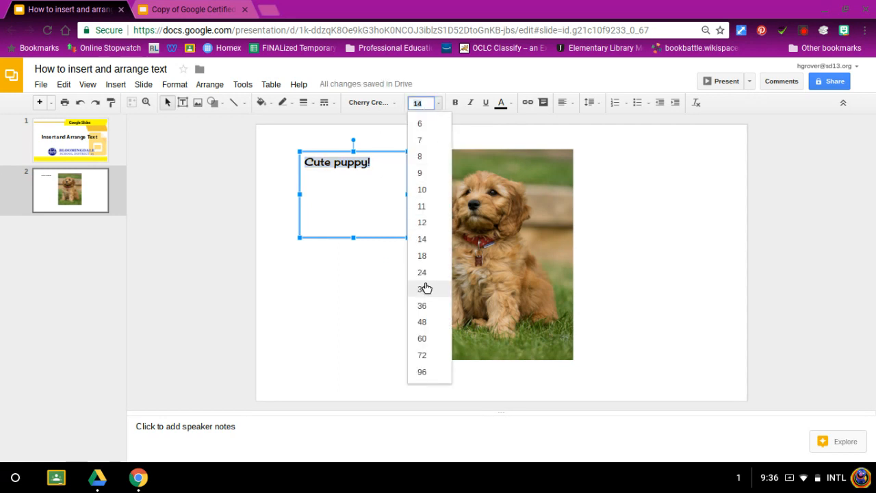
click(422, 288)
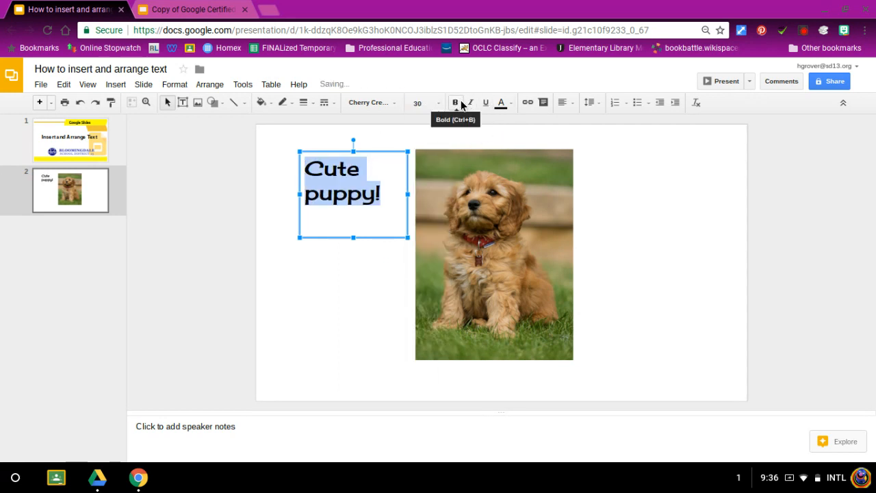
mouse_move(501, 103)
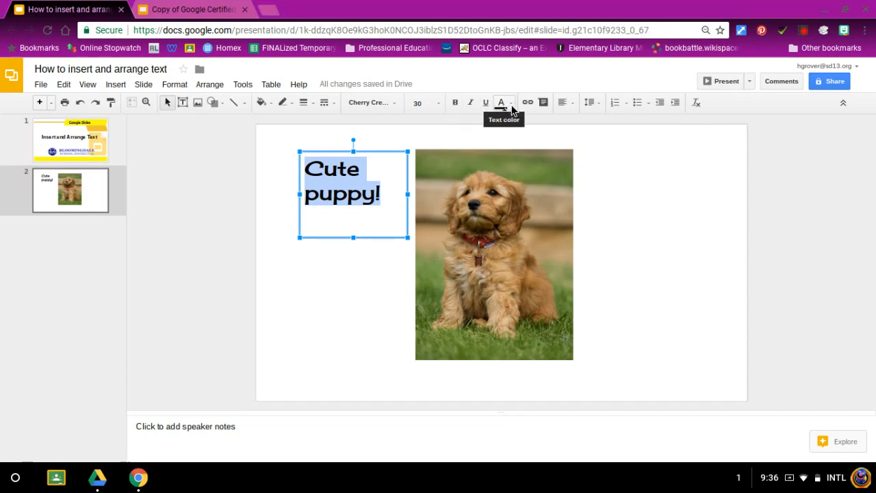
click(501, 102)
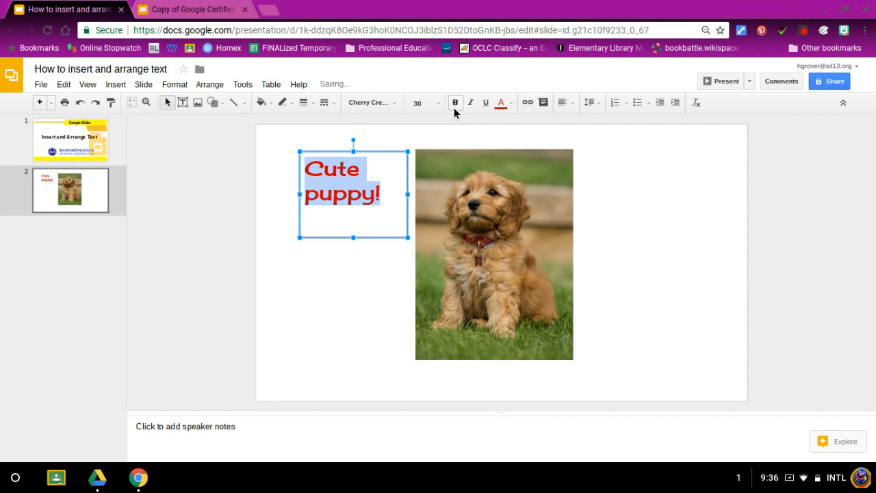
mouse_move(484, 103)
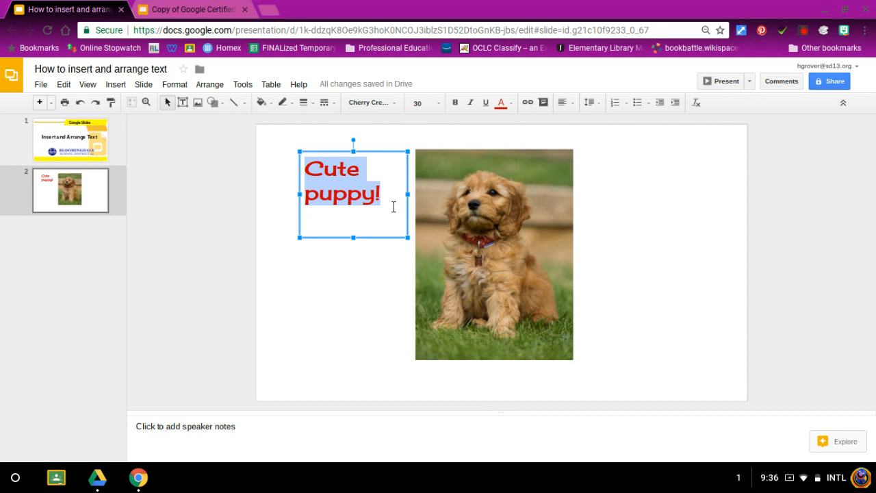
mouse_move(268, 121)
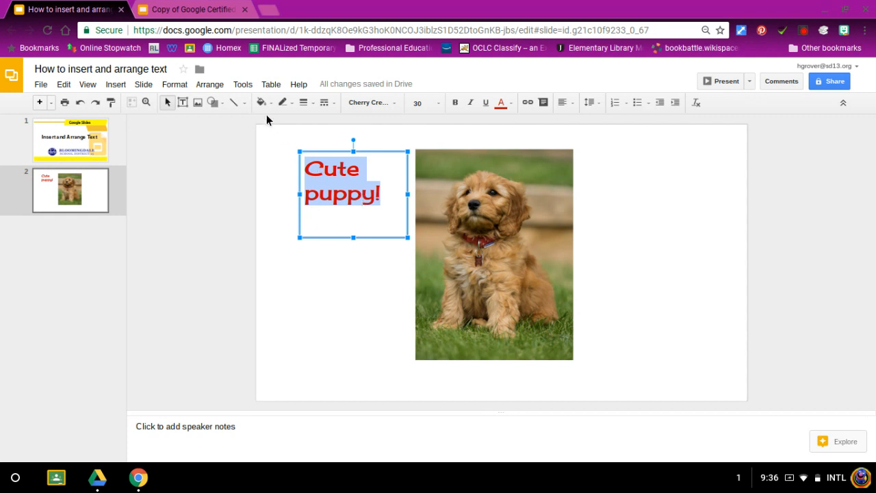
mouse_move(263, 102)
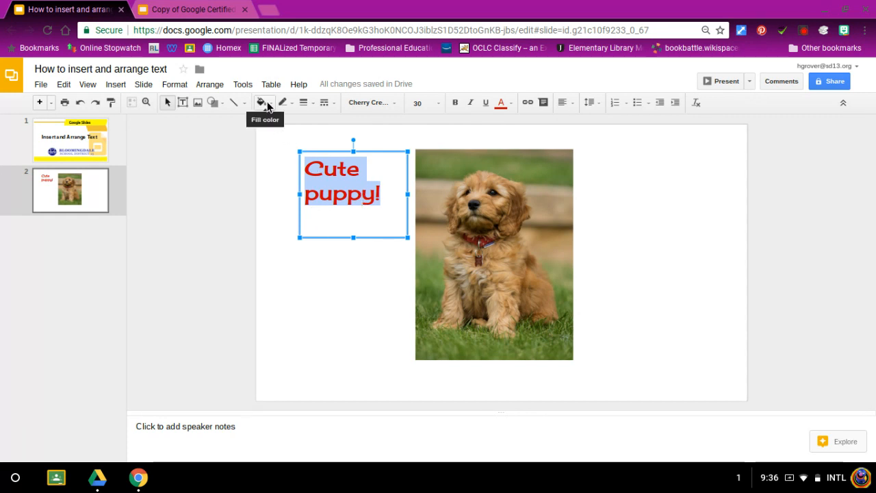
Give the text box a solid blue fill and a thick red border
click(261, 102)
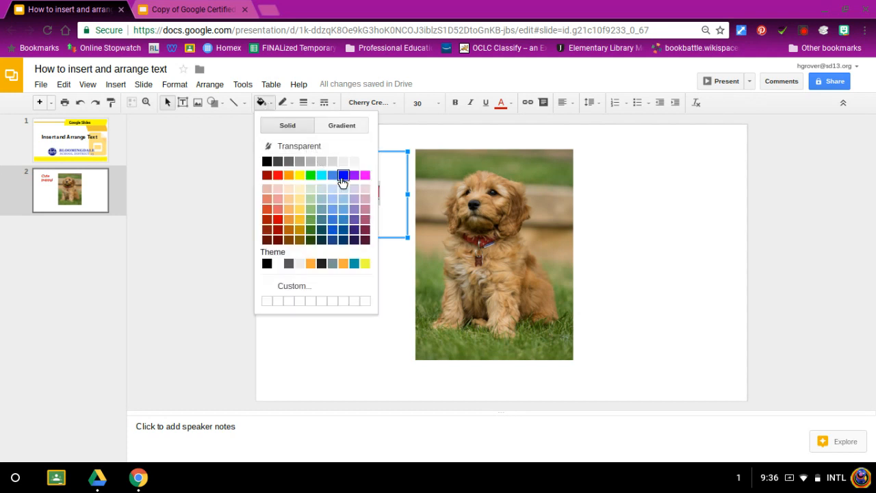
click(343, 175)
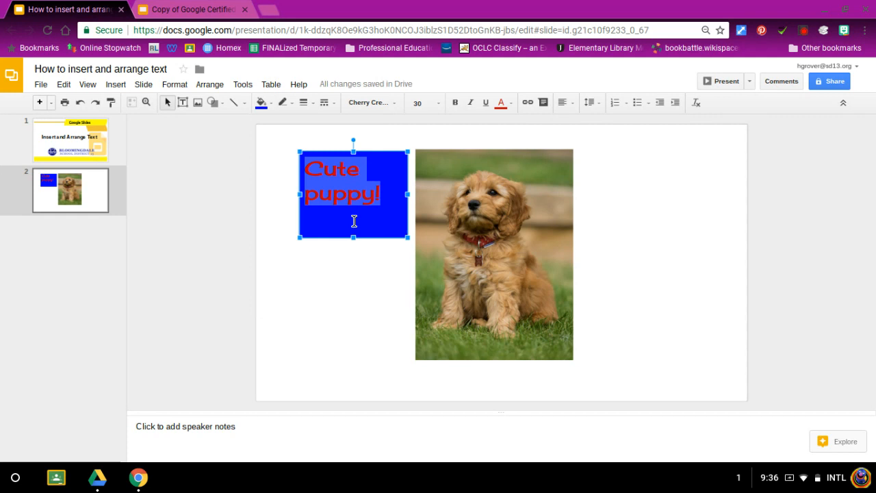
mouse_move(283, 103)
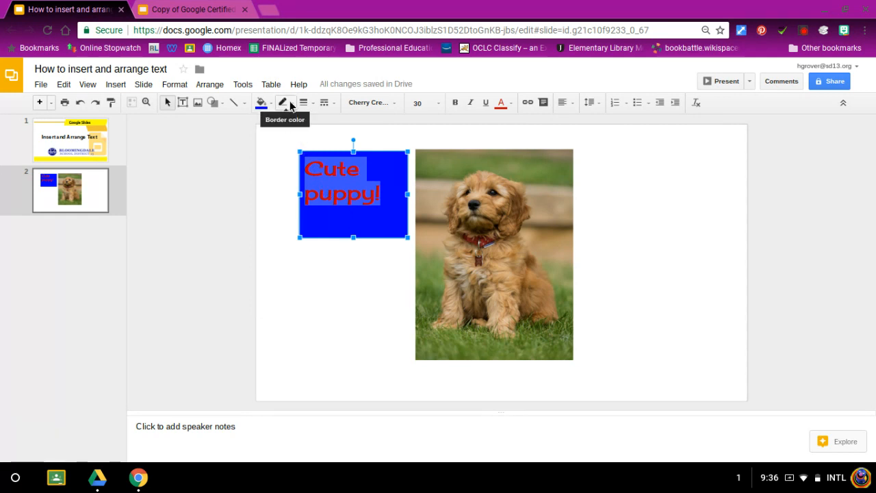
click(284, 101)
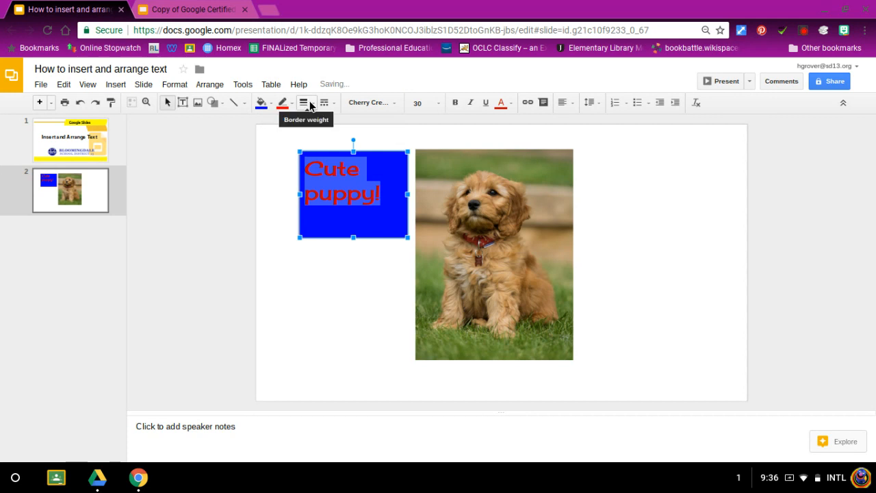
click(305, 103)
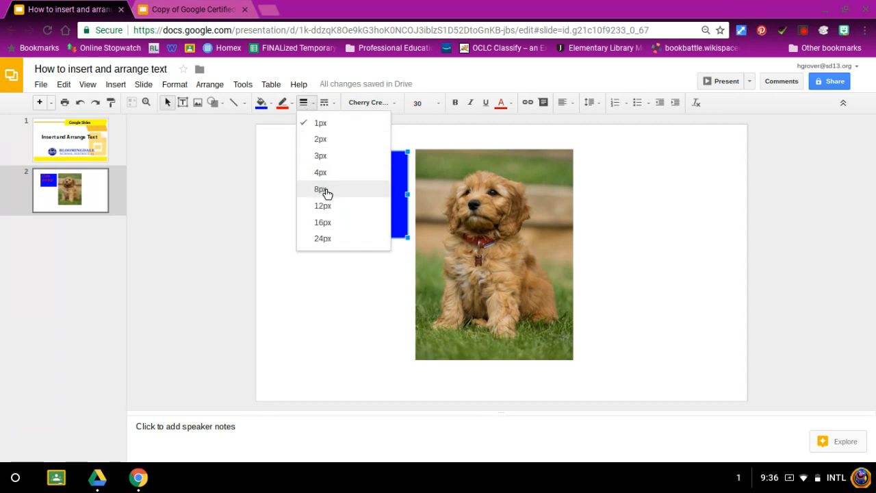
click(321, 189)
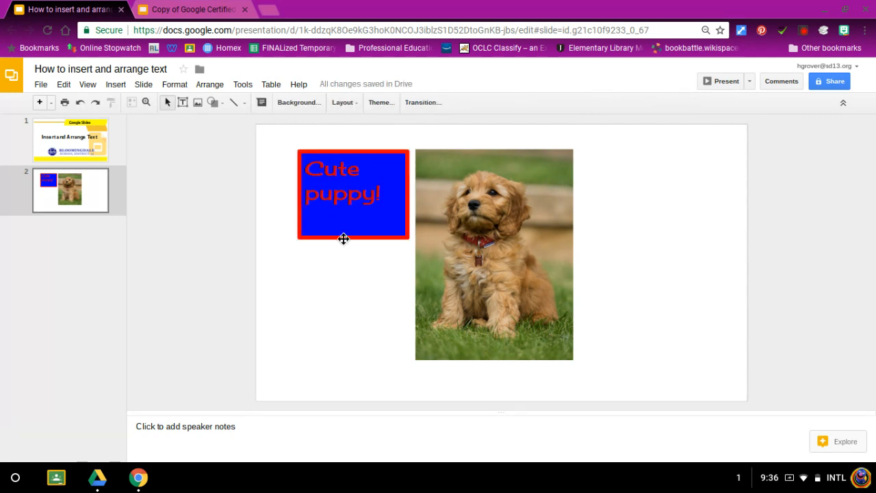
Narrow the 'Cute puppy!' box and move it to the right of the photo
click(353, 194)
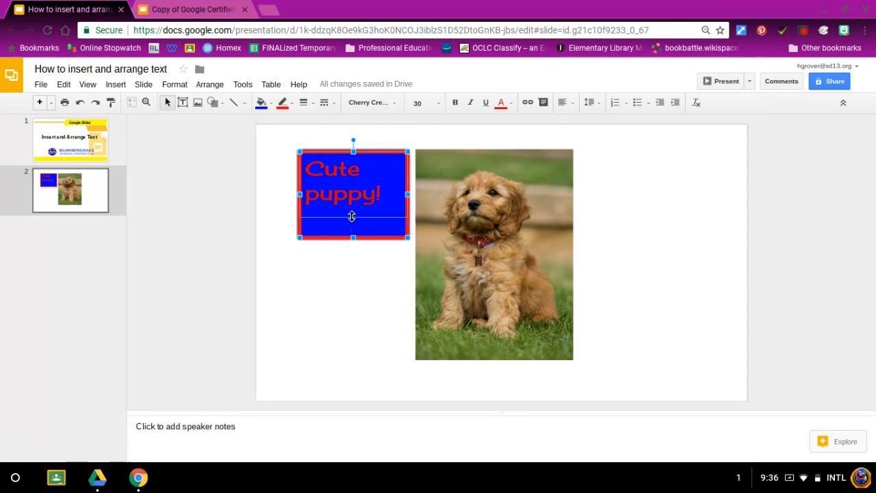
drag(354, 243, 353, 217)
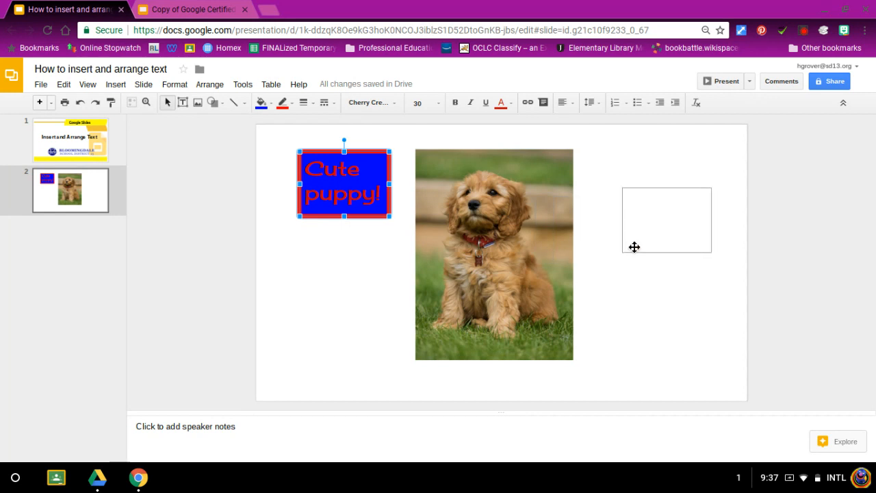
drag(344, 183, 668, 219)
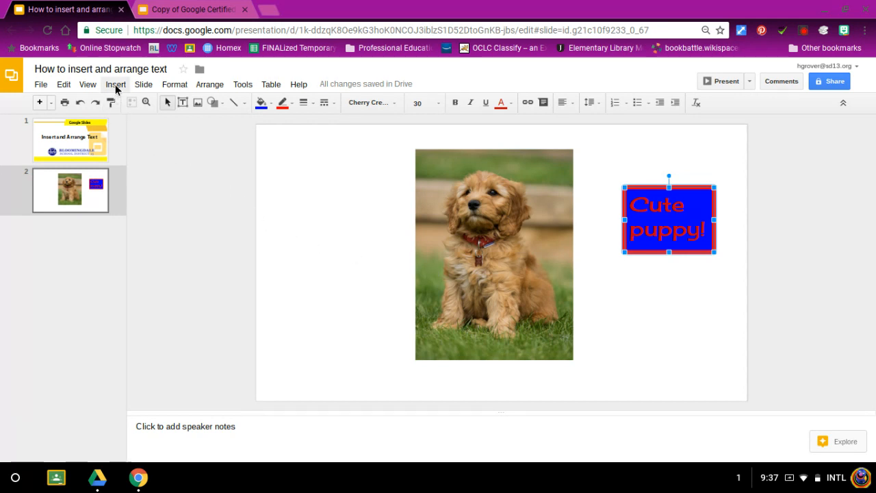
Insert a second text box left of the puppy photo via Insert > Text box
click(115, 85)
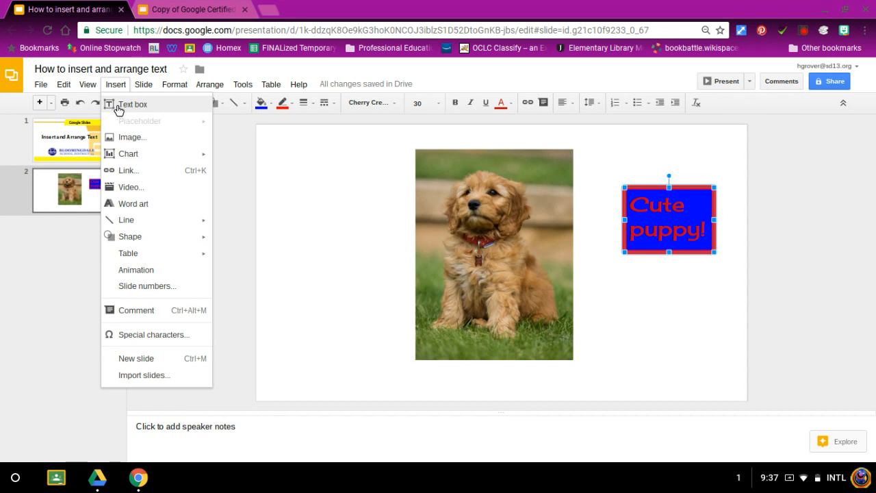
mouse_move(126, 106)
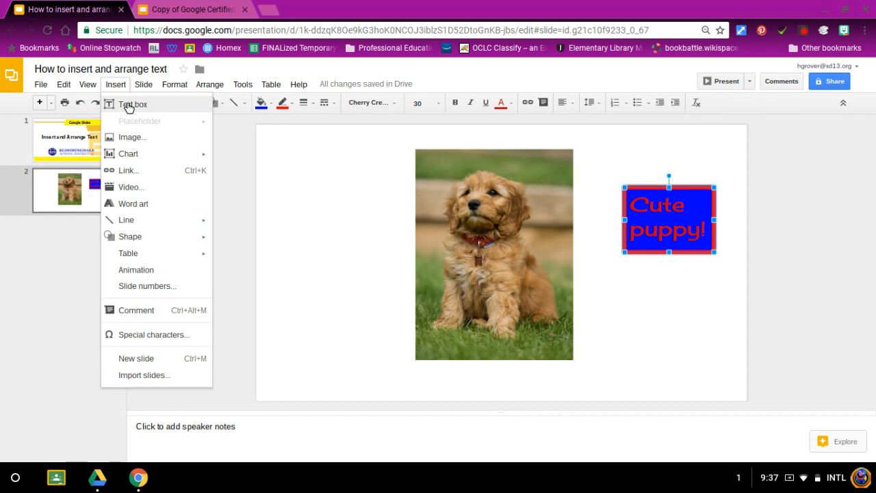
click(131, 104)
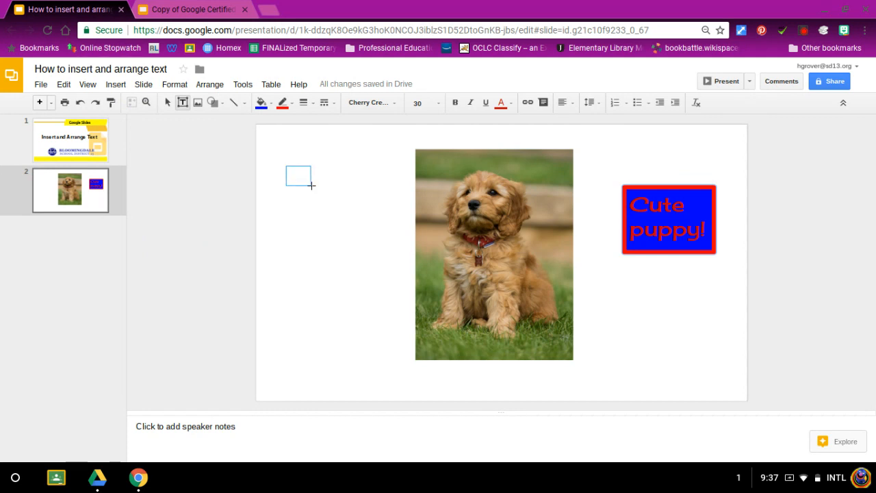
drag(286, 167, 383, 244)
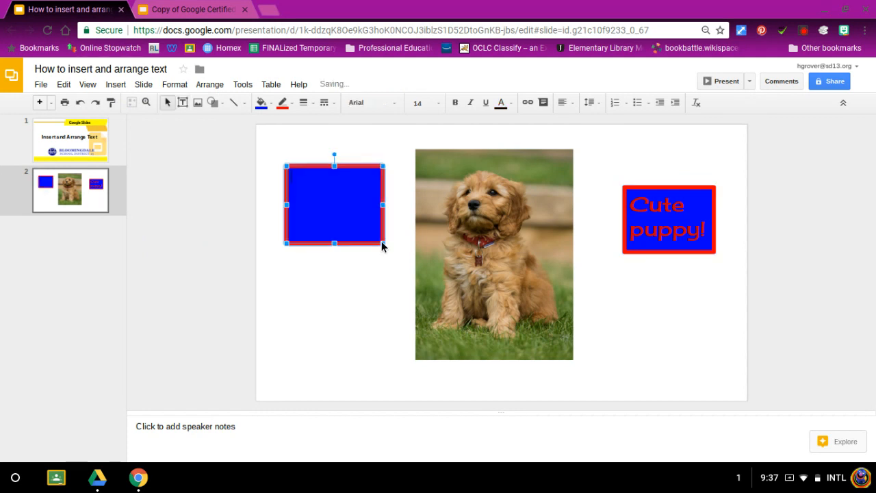